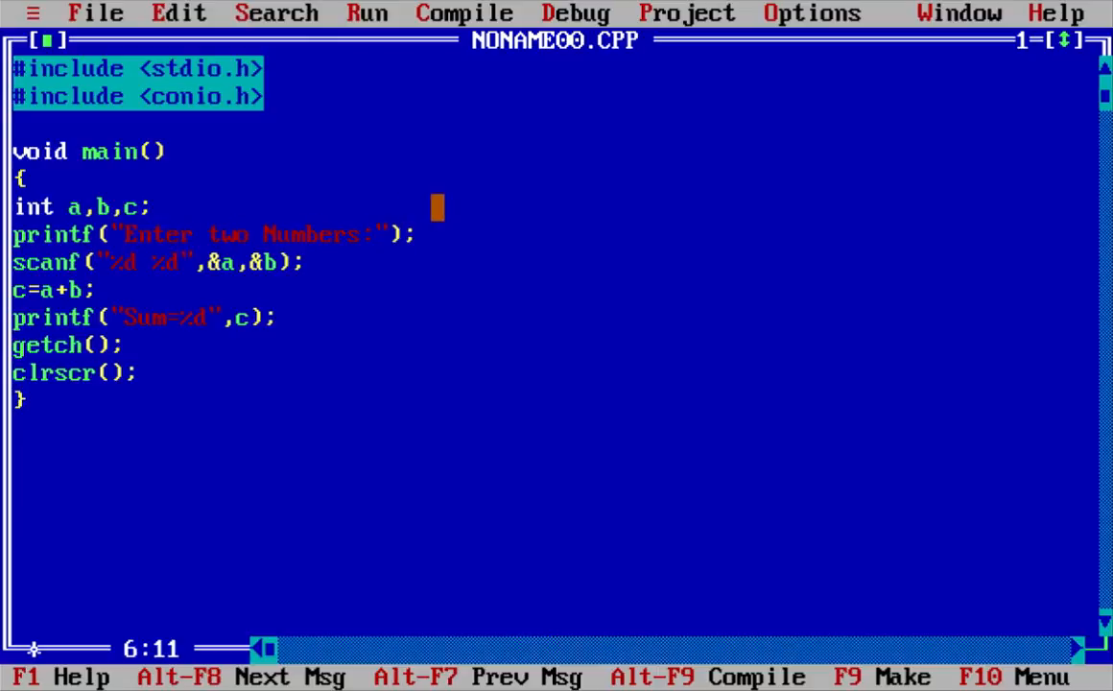
Enter 5 and 6 at the 'Enter two Numbers:' prompt so the program prints Sum=11.
click(19, 262)
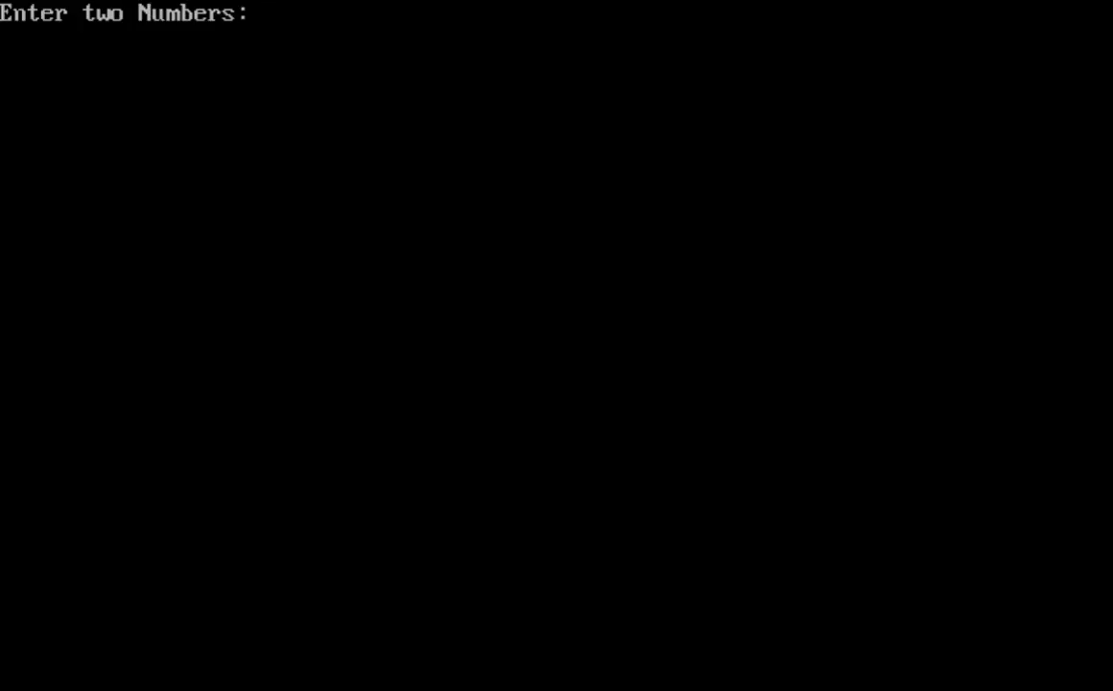
text(5)
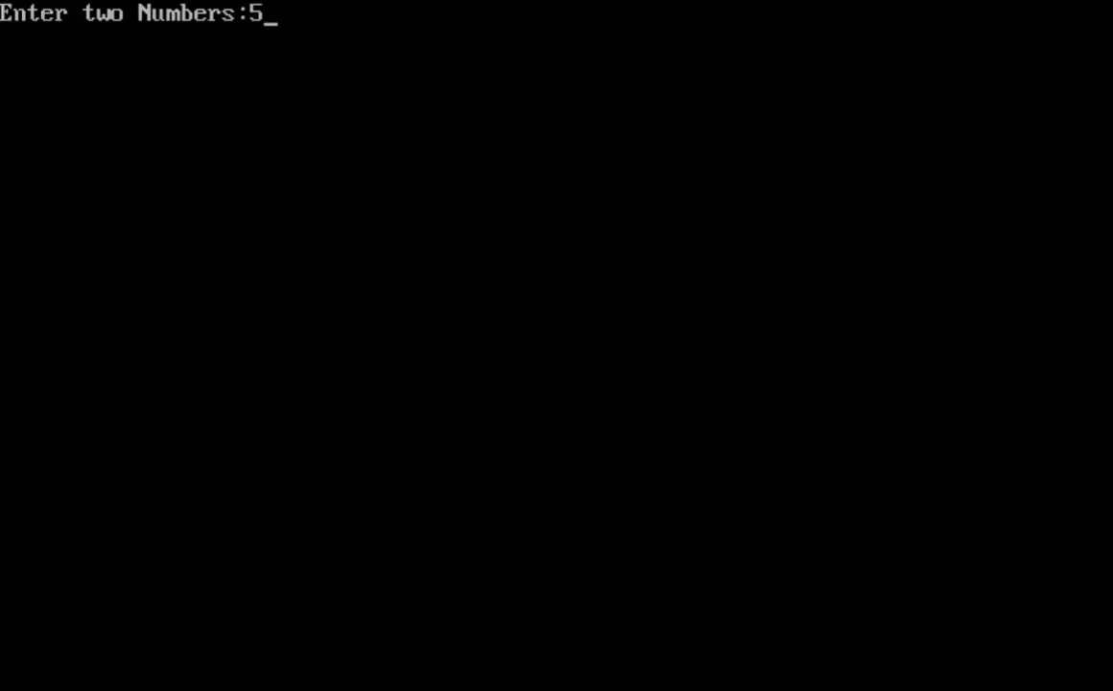
text(6)
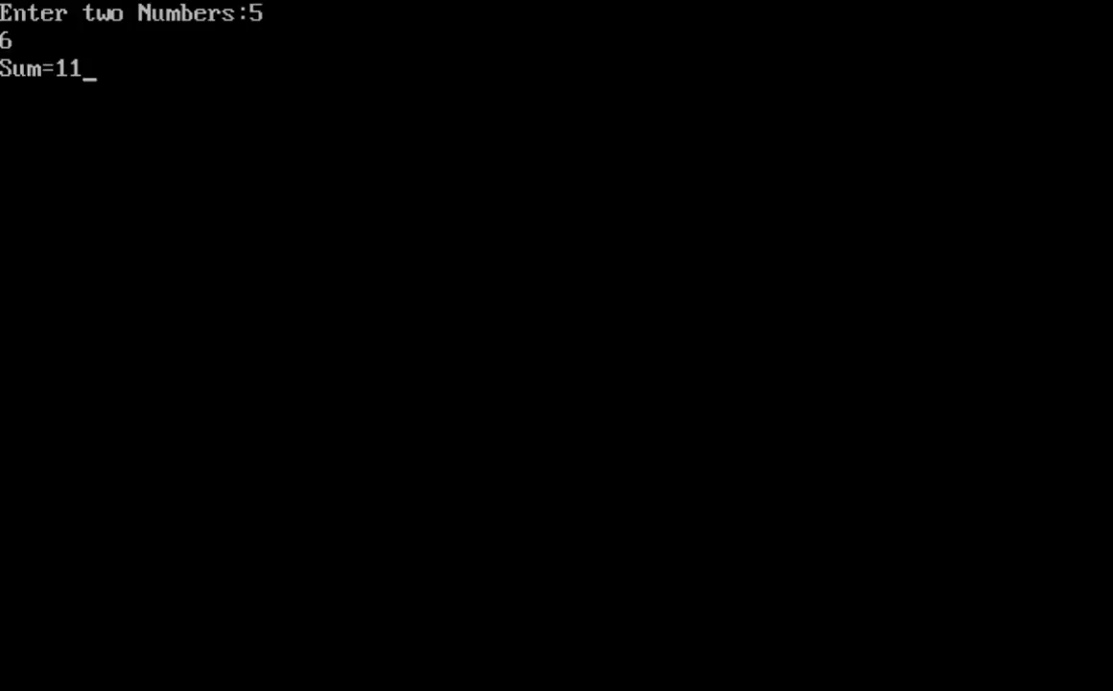